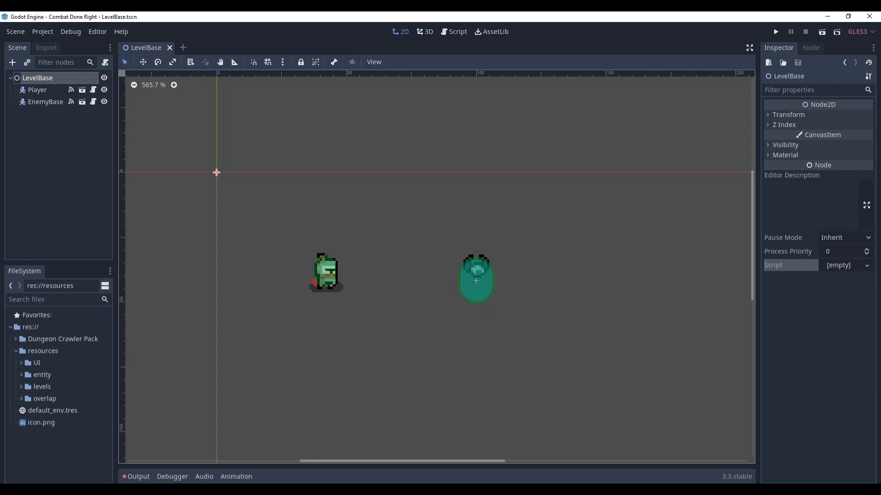
pyautogui.moveTo(256, 427)
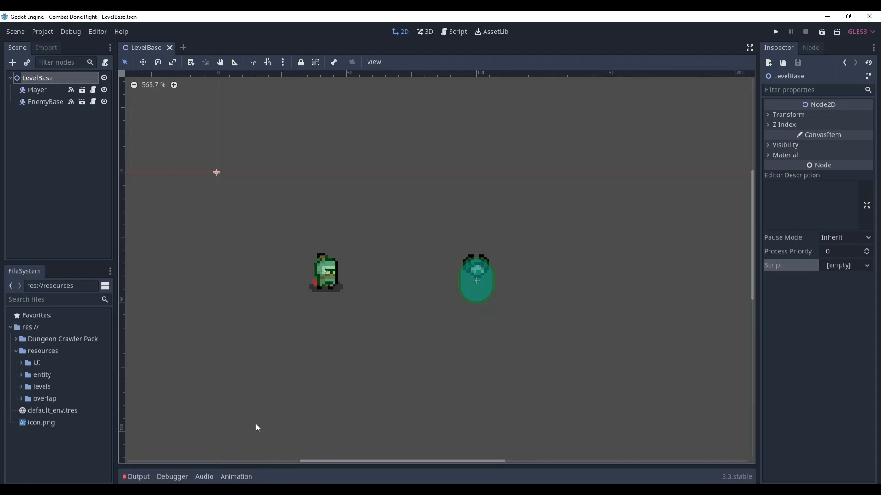
pyautogui.moveTo(139, 215)
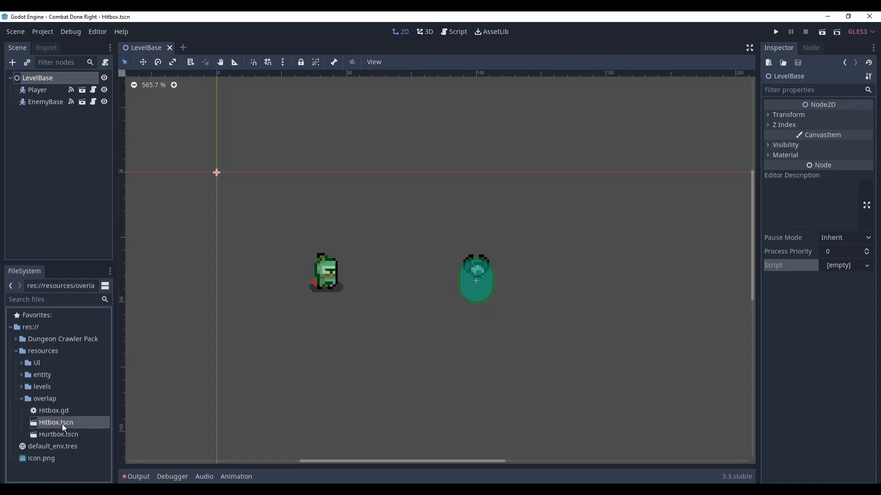
# Create a new scene inherited from Hitbox.tscn with its root renamed PlayerDagger
pyautogui.click(15, 31)
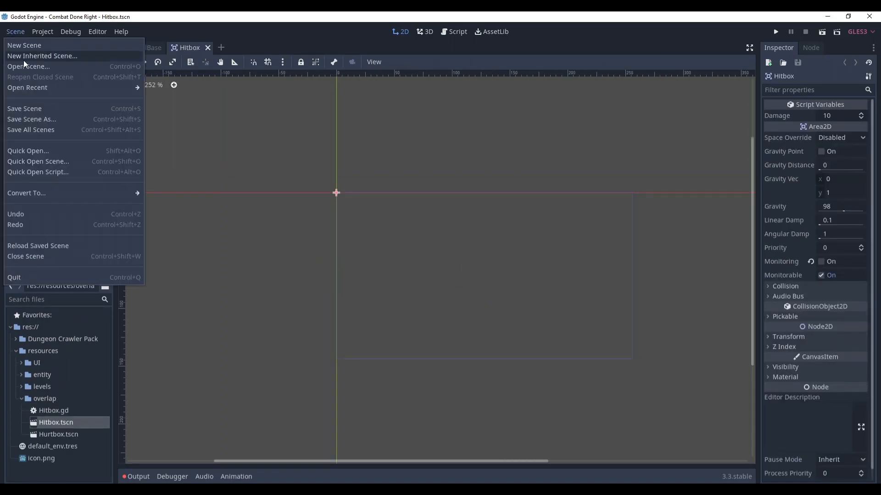
pyautogui.click(24, 45)
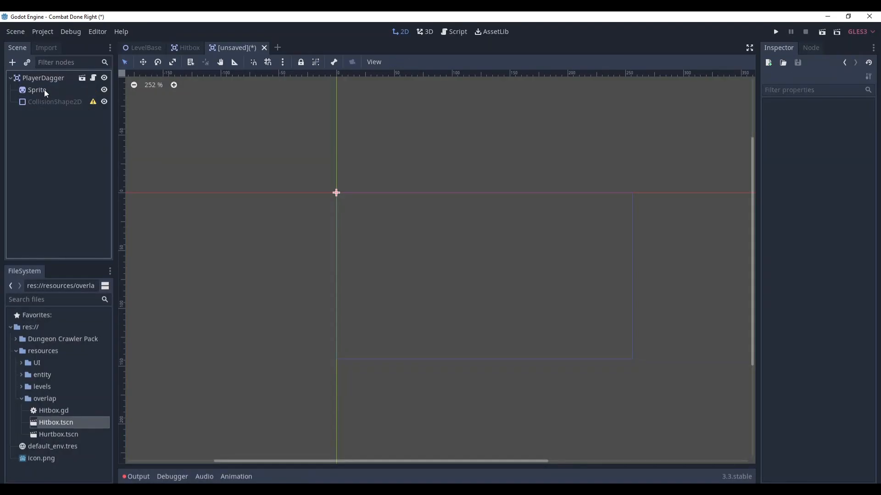
pyautogui.click(43, 78)
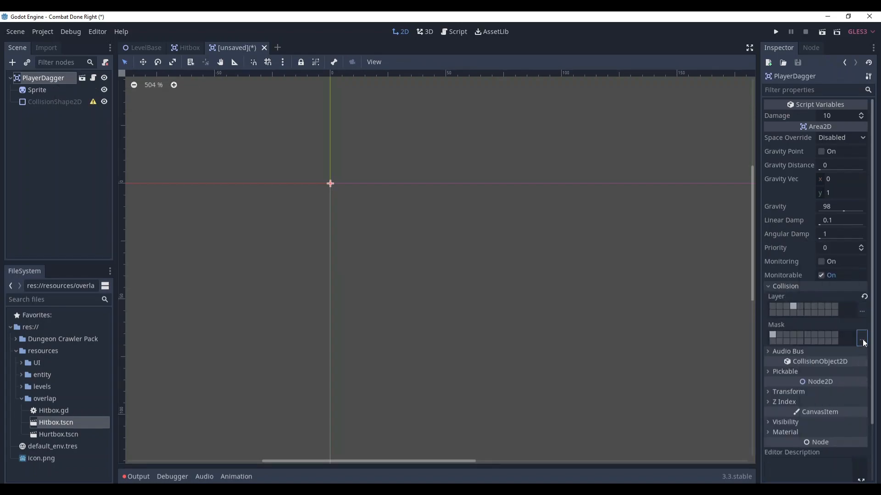
# Add the Enemy layer to the collision mask and rotate the sword sprite 45 degrees
pyautogui.click(862, 340)
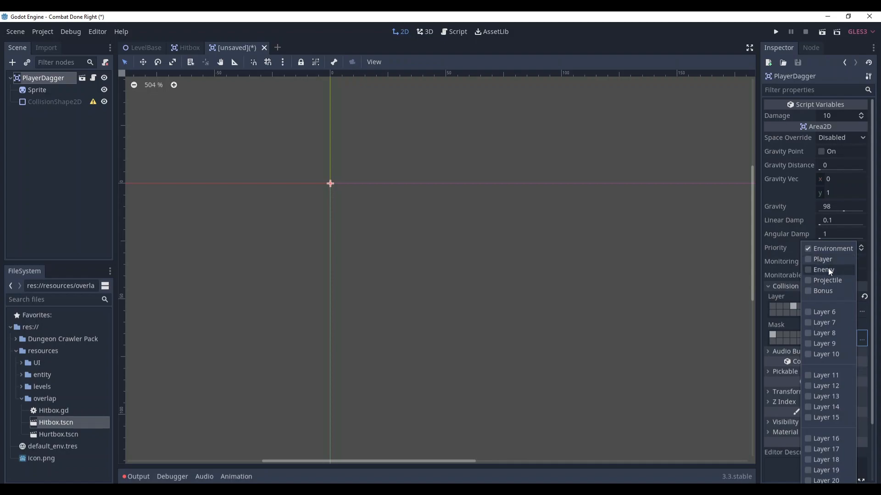
pyautogui.click(37, 90)
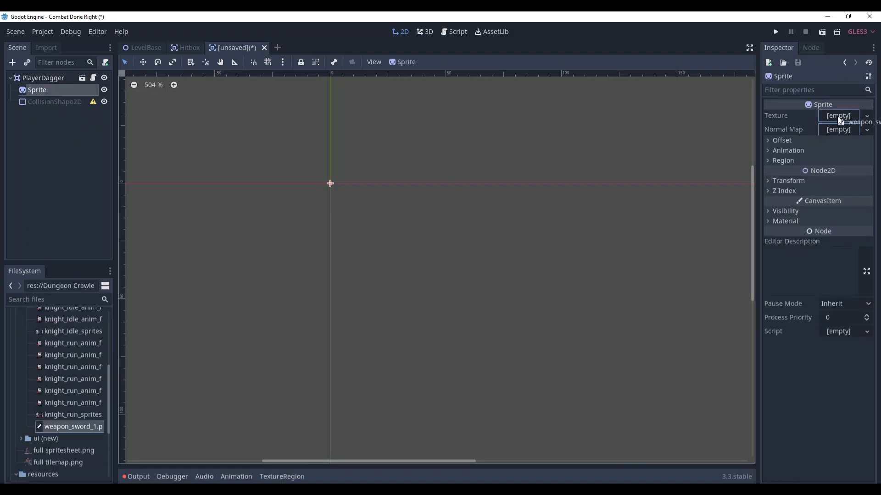
pyautogui.click(837, 116)
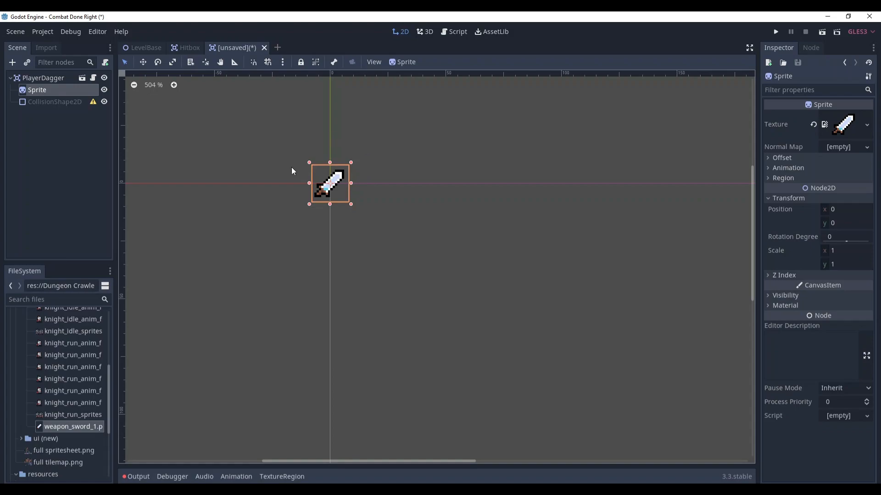
pyautogui.write('45')
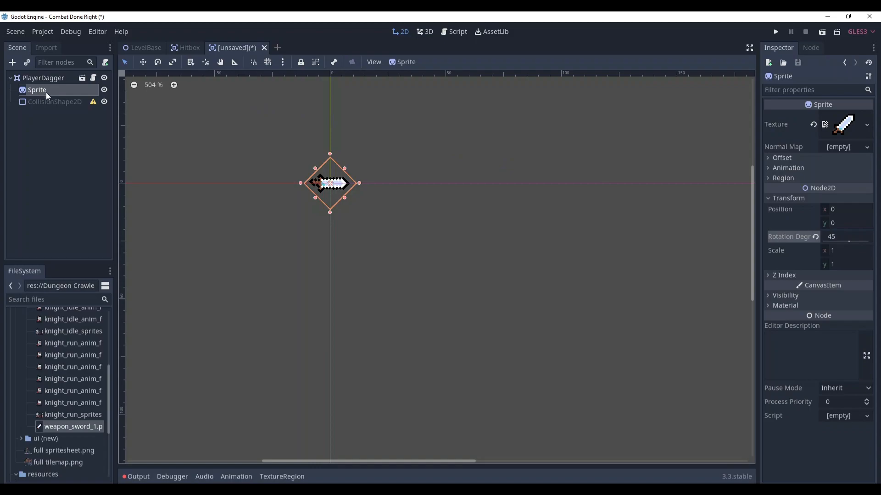
pyautogui.click(54, 102)
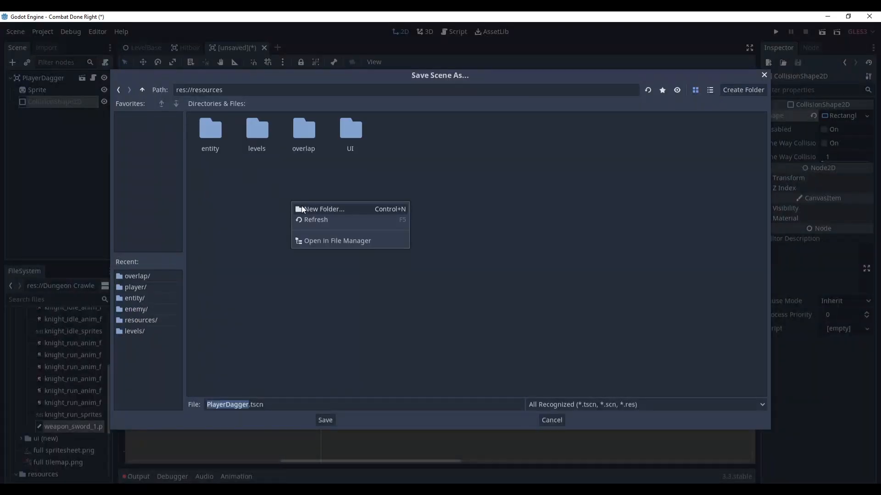
# Save the scene as PlayerDagger.tscn in a new folder and view the root's Groups list
pyautogui.click(324, 209)
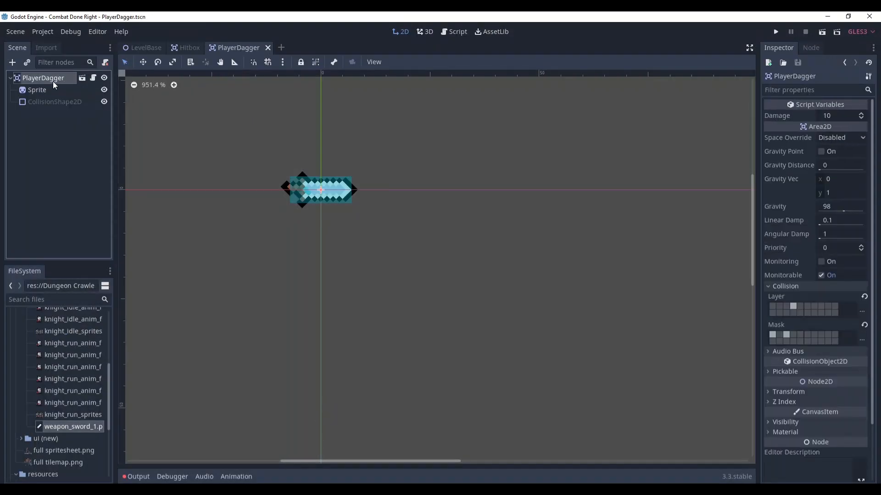
pyautogui.click(810, 46)
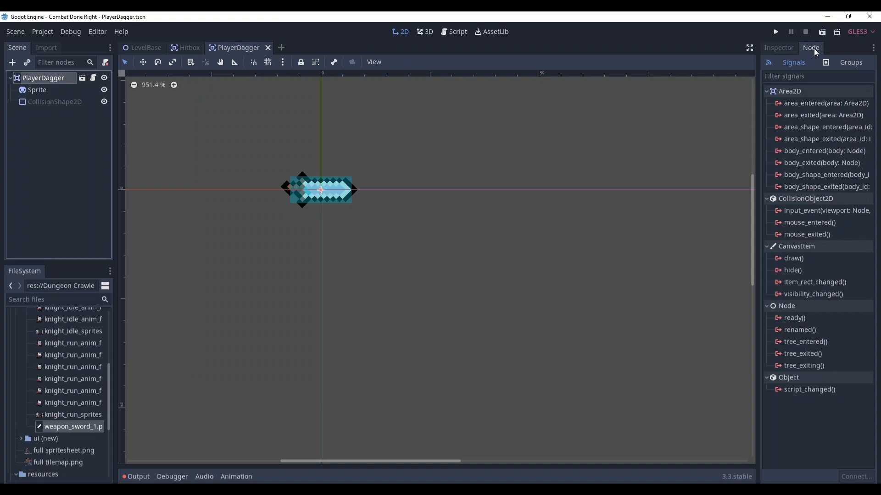
pyautogui.click(850, 63)
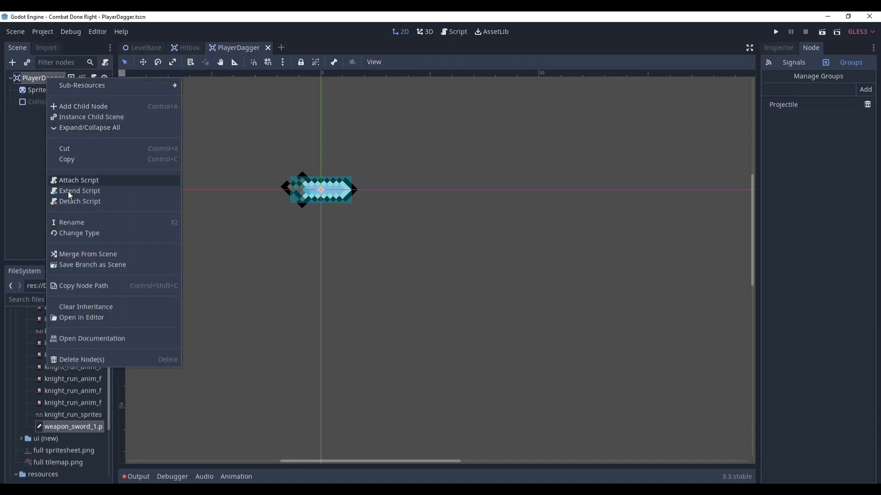
# Extend the hitbox script with export(int) var SPEED = 100 and rotation-based forward movement
pyautogui.click(78, 180)
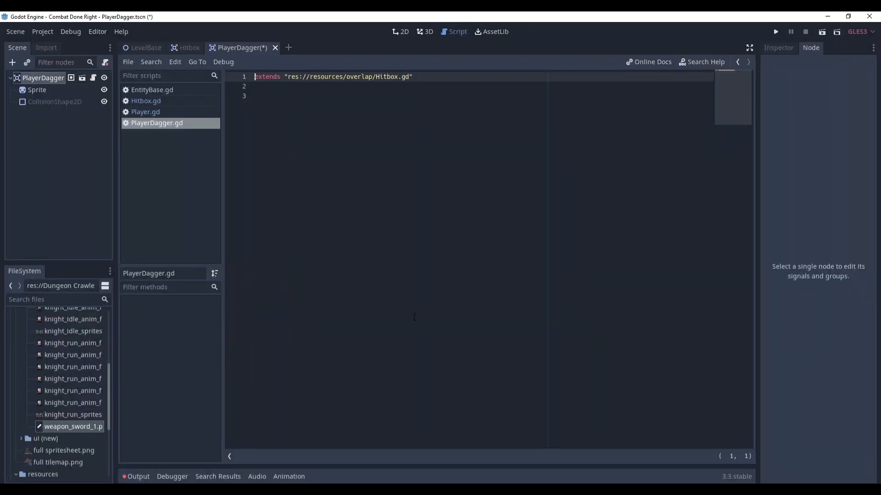
pyautogui.write('export(int) var SPEED: int = 100')
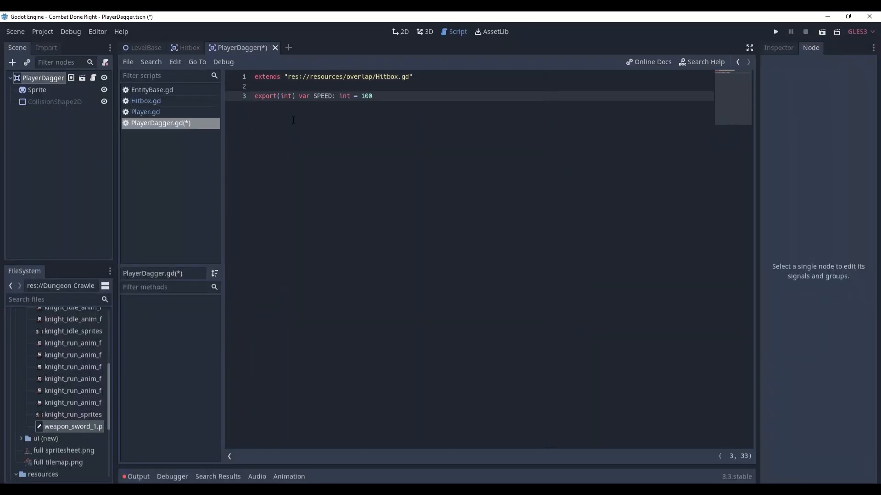
pyautogui.press('enter')
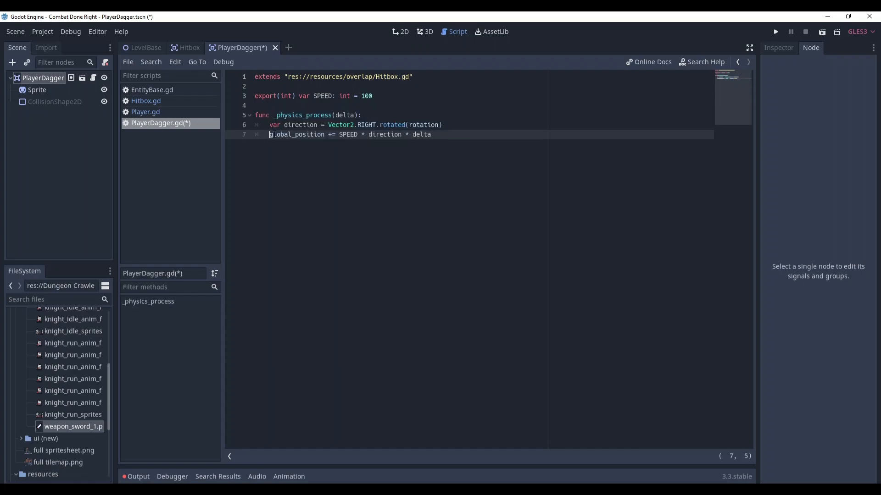
pyautogui.click(375, 134)
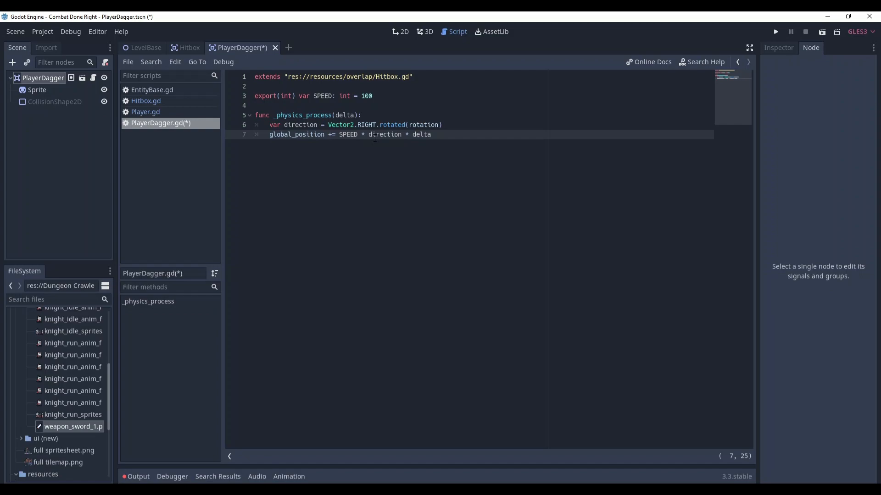
pyautogui.doubleClick(385, 134)
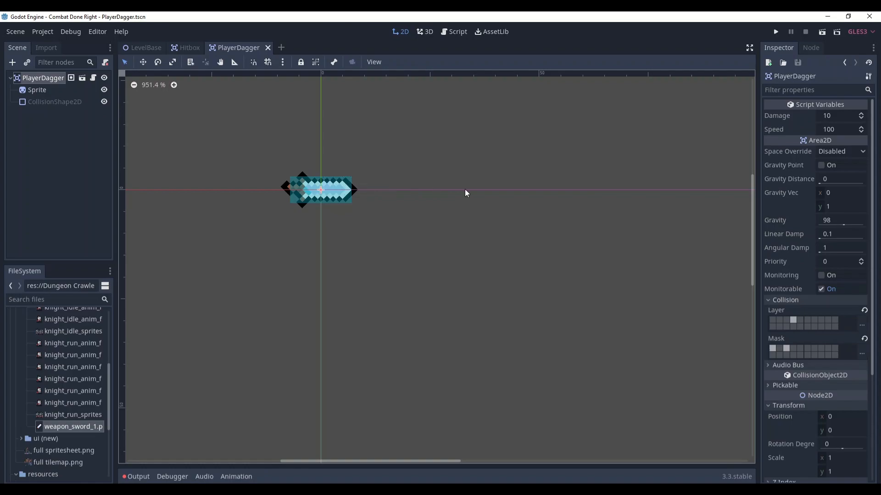
# Test-rotate the dagger in the viewport, undo it, and add func destroy() calling queue_free()
pyautogui.click(775, 31)
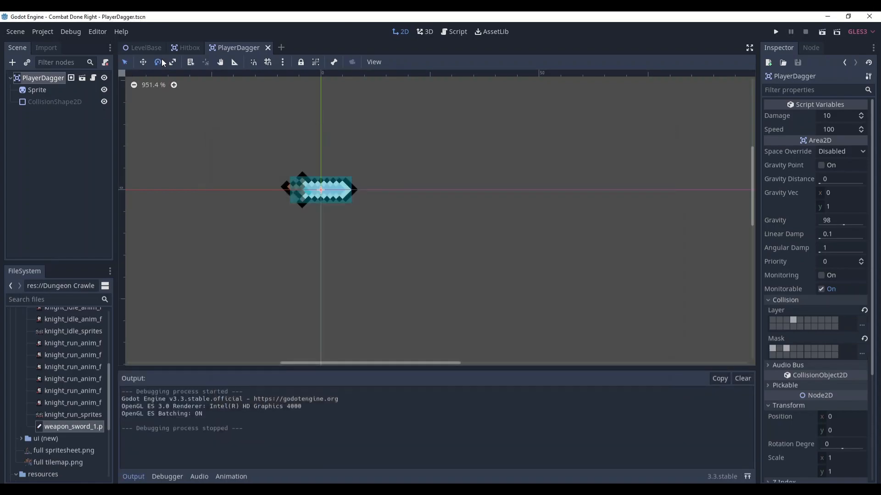
pyautogui.moveTo(355, 189); pyautogui.dragTo(348, 211)
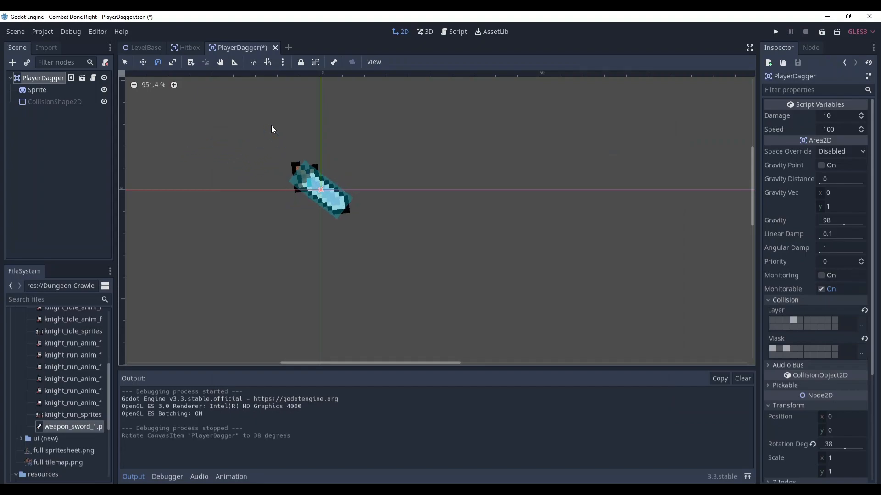
pyautogui.click(776, 31)
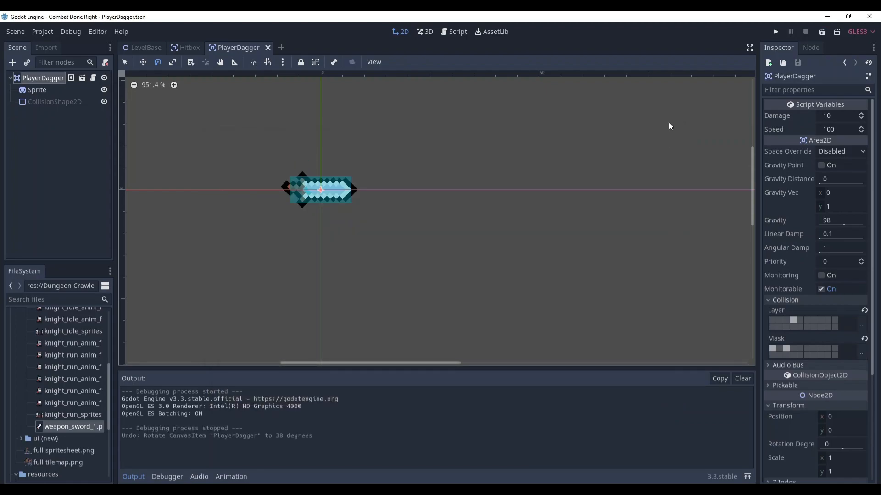
pyautogui.click(453, 32)
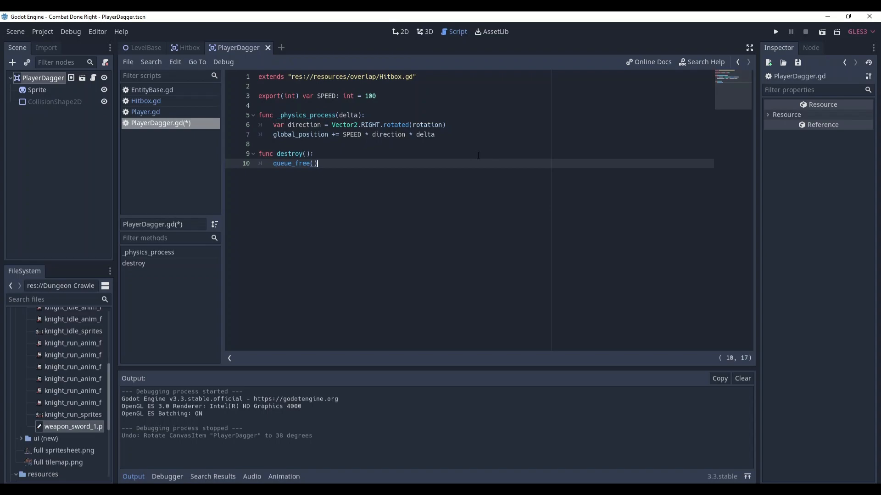
# Connect PlayerDagger's area_entered and body_entered signals to handler methods in its script
pyautogui.click(399, 31)
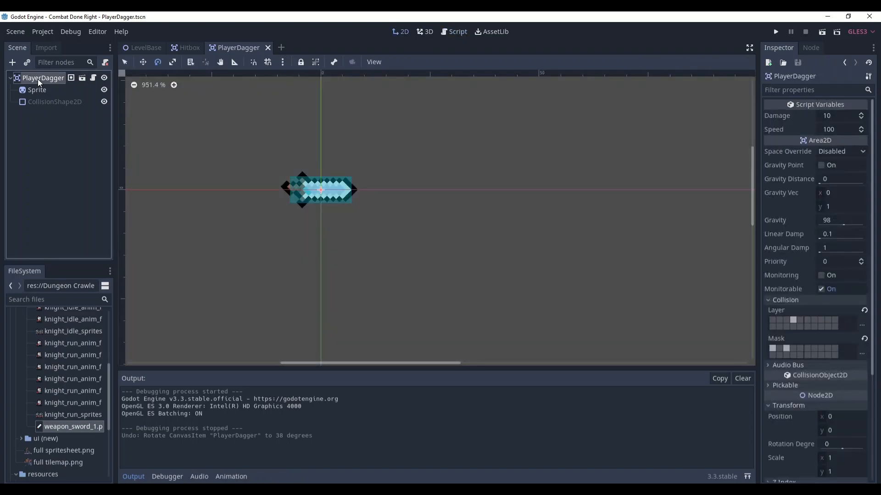
pyautogui.click(810, 47)
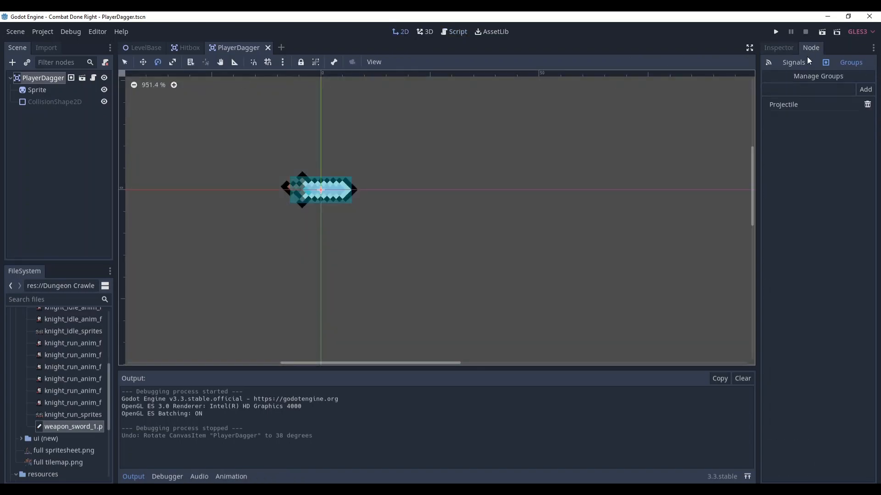
pyautogui.doubleClick(826, 104)
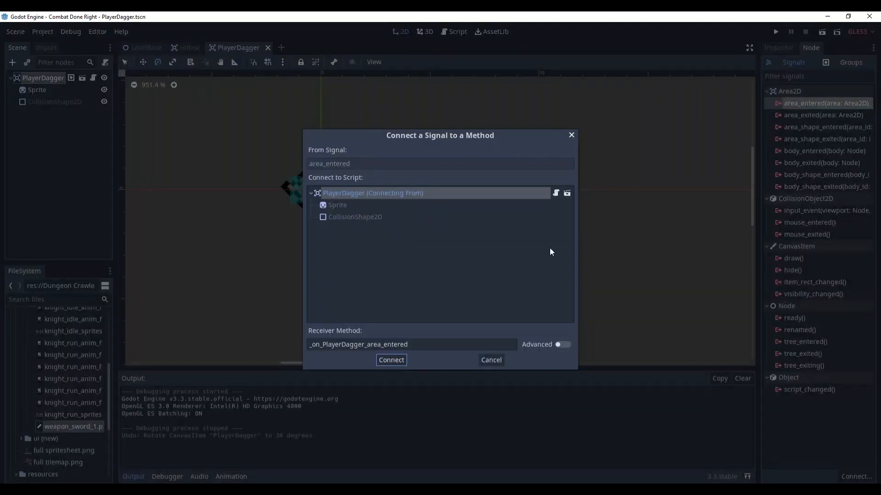
pyautogui.click(391, 360)
pyautogui.write('visibl')
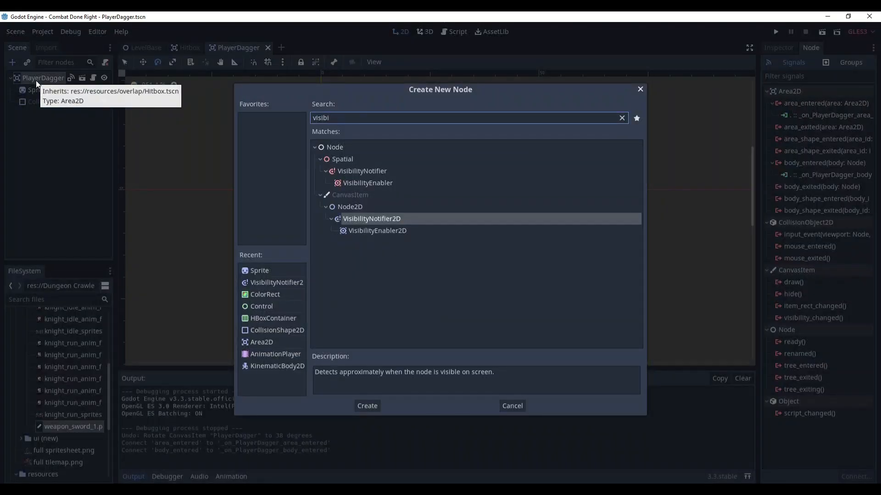
# Add a VisibilityNotifier2D whose screen_exited handler calls queue_free(), and save the scene
pyautogui.click(367, 405)
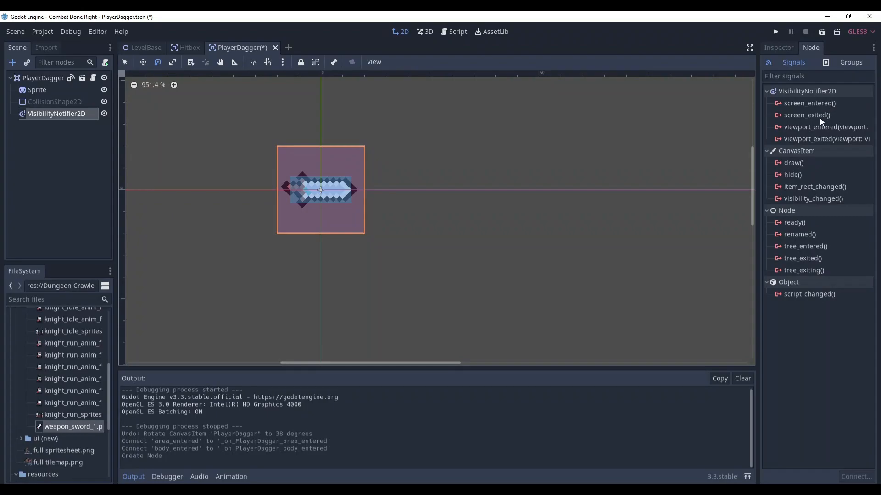
pyautogui.doubleClick(806, 115)
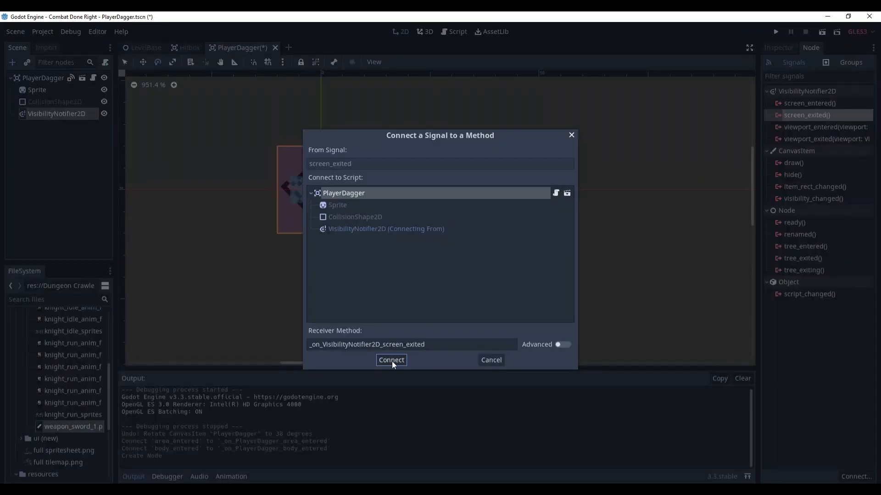
pyautogui.click(391, 360)
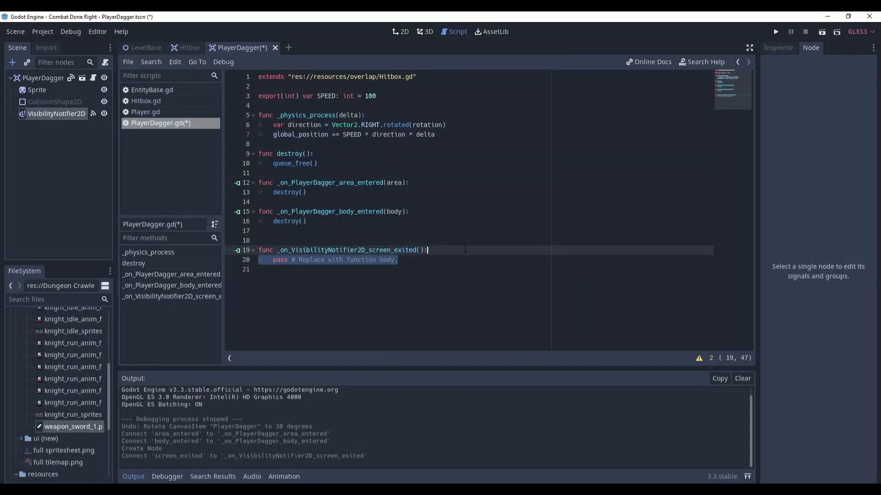
pyautogui.write('queue_free()')
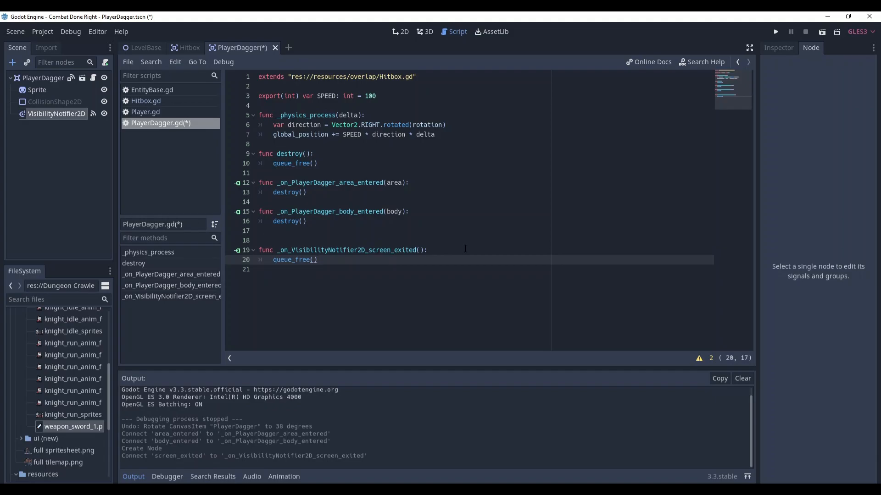
pyautogui.press('ctrl+s')
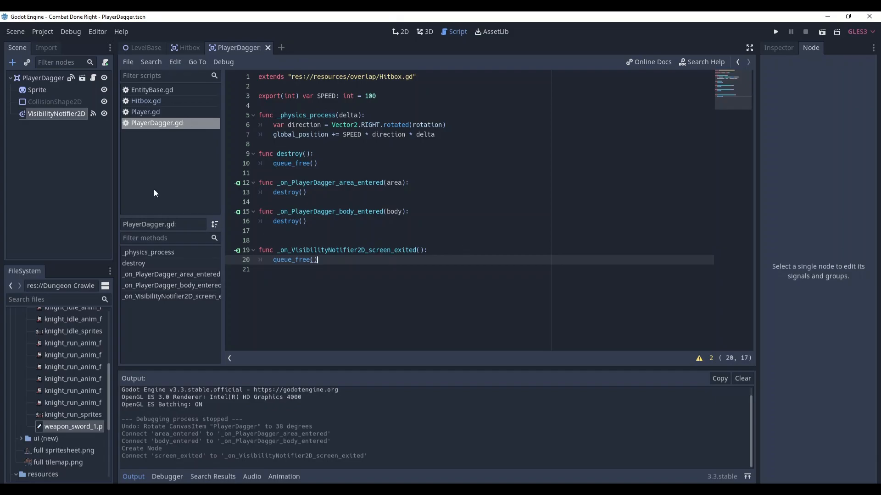
# Run the project once, close the debug window, and switch to the Player scene
pyautogui.click(775, 31)
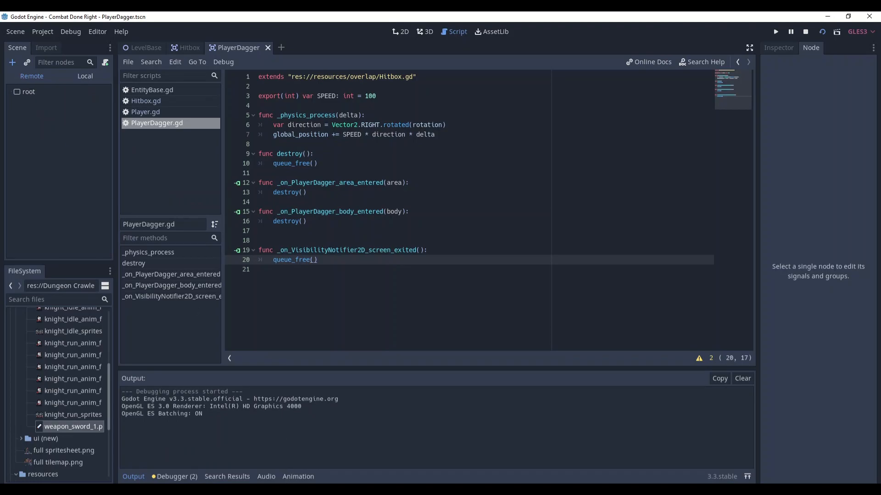
pyautogui.click(776, 32)
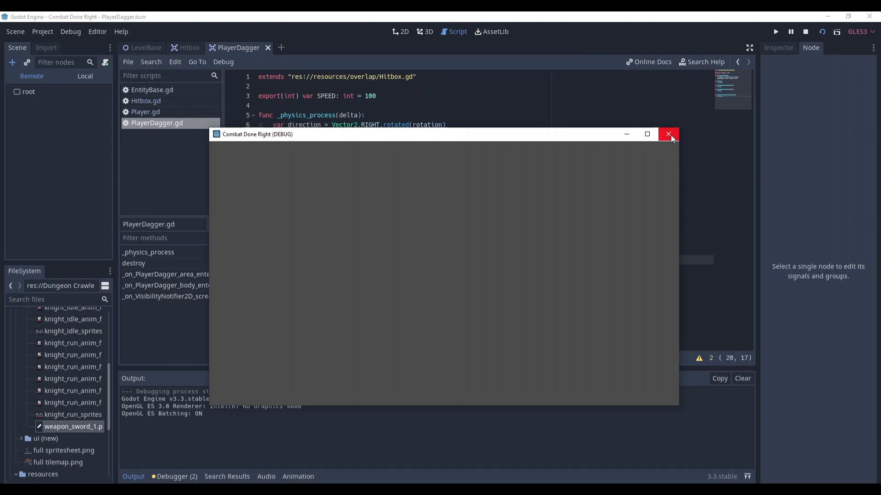
pyautogui.click(668, 134)
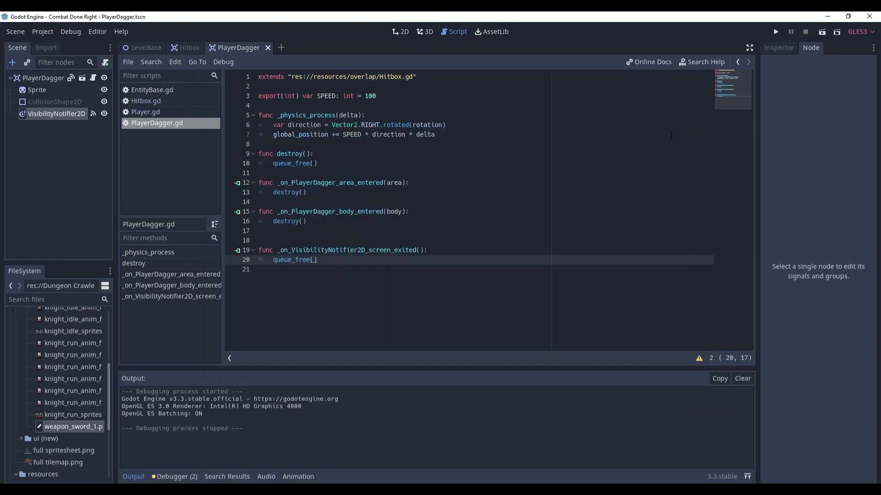
pyautogui.click(145, 47)
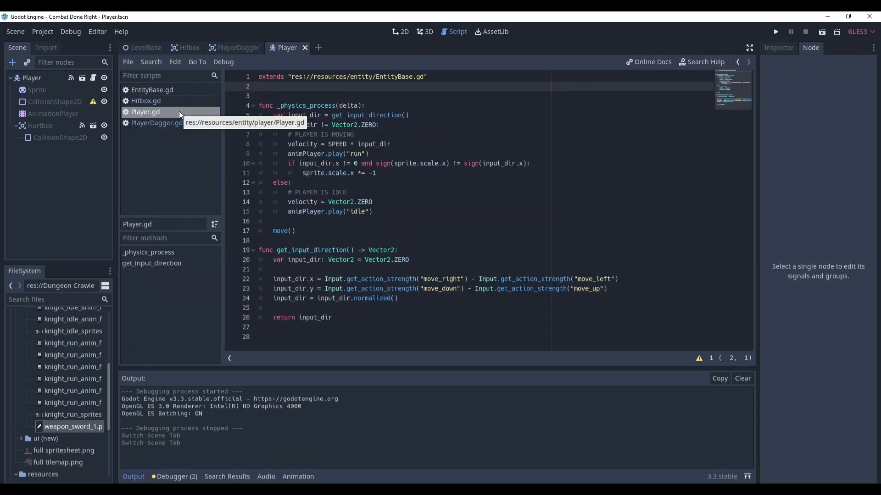
# In Project Settings Input Map, add action_attack bound to the left mouse button
pyautogui.click(41, 31)
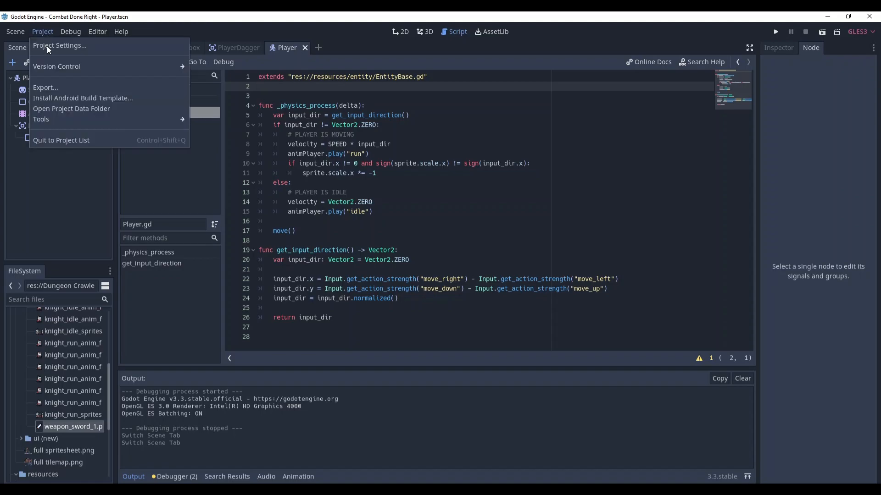
pyautogui.click(61, 46)
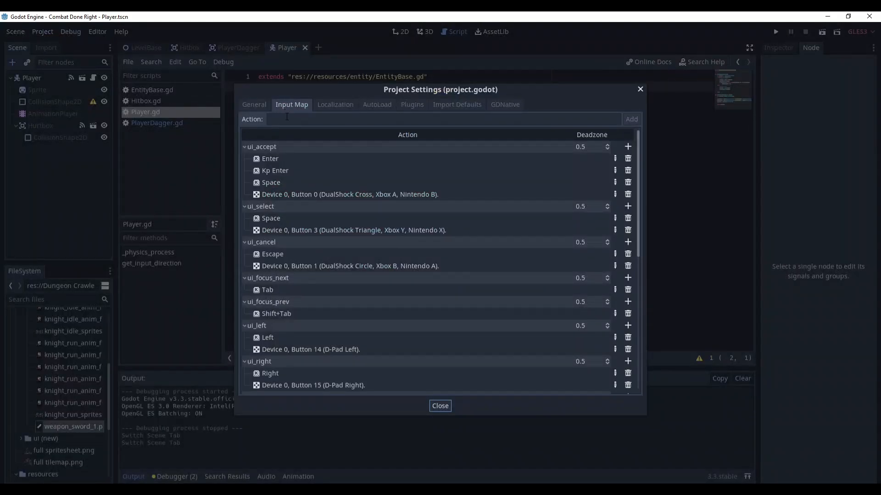
pyautogui.click(444, 118)
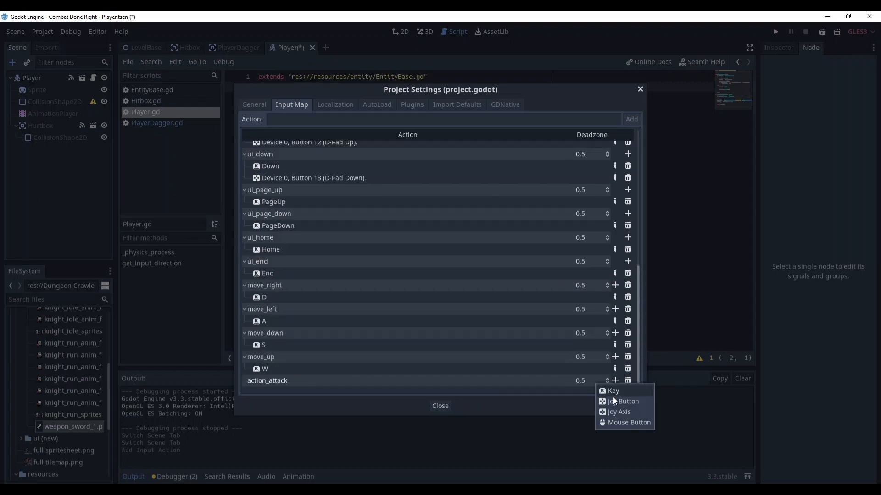
pyautogui.click(628, 422)
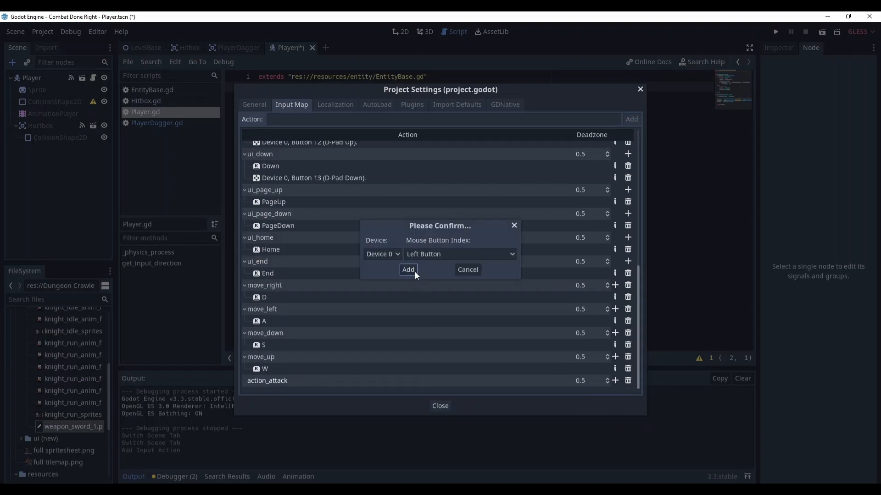
pyautogui.click(407, 270)
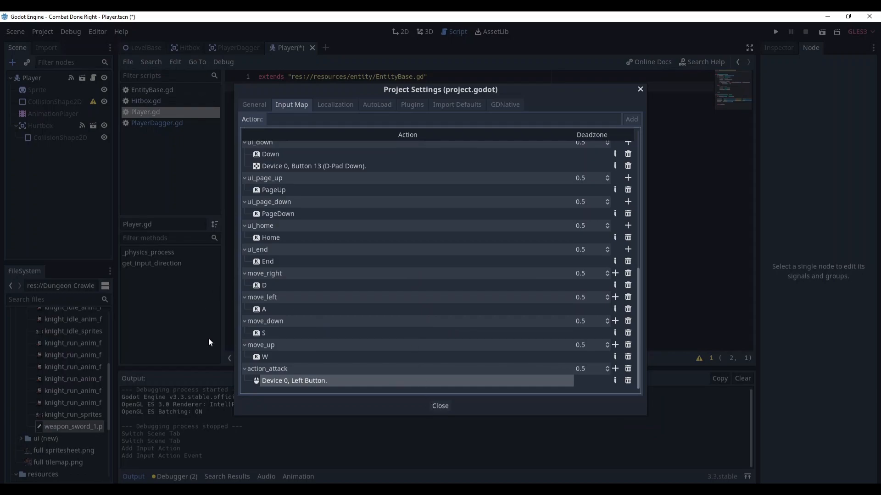
pyautogui.moveTo(282, 401)
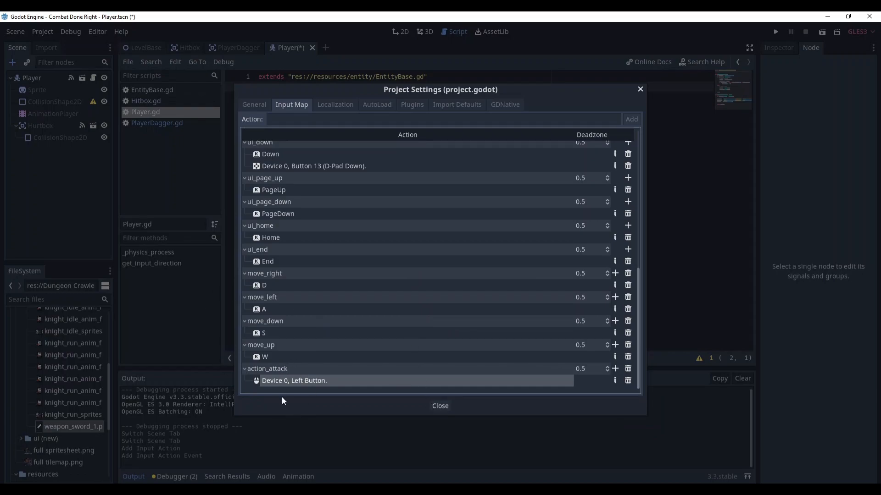
pyautogui.moveTo(301, 390)
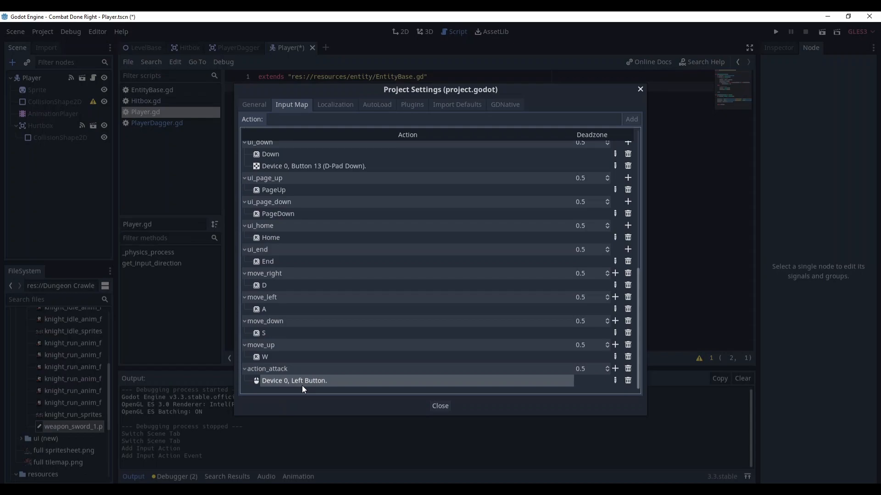
pyautogui.click(439, 405)
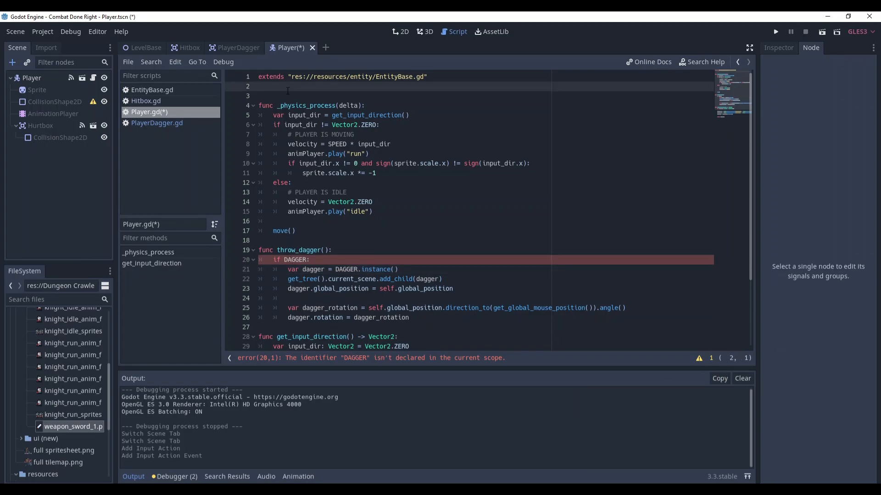
# Export a preloaded DAGGER PackedScene and write throw_dagger() called on action_attack press
pyautogui.write('export(PackedScene) var DAGGER: PackedScene = preload("res://resources/projectiles/PlayerDagger.tscn")')
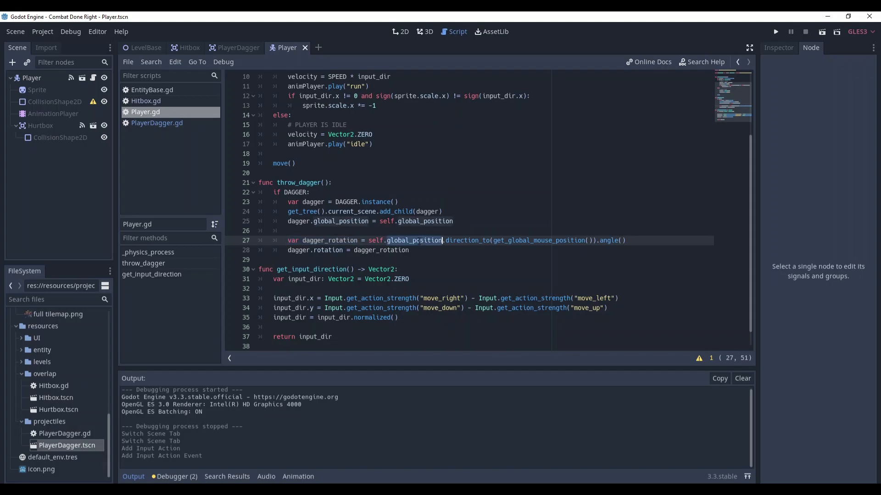
pyautogui.doubleClick(538, 240)
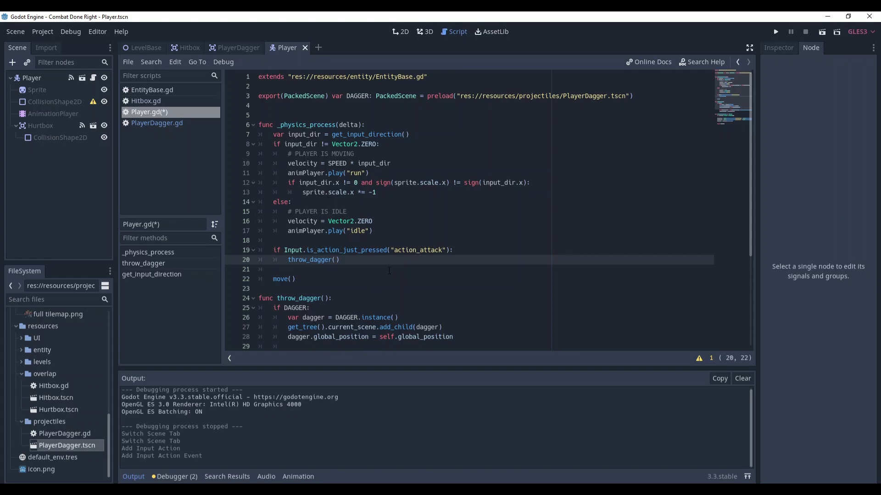
pyautogui.doubleClick(418, 249)
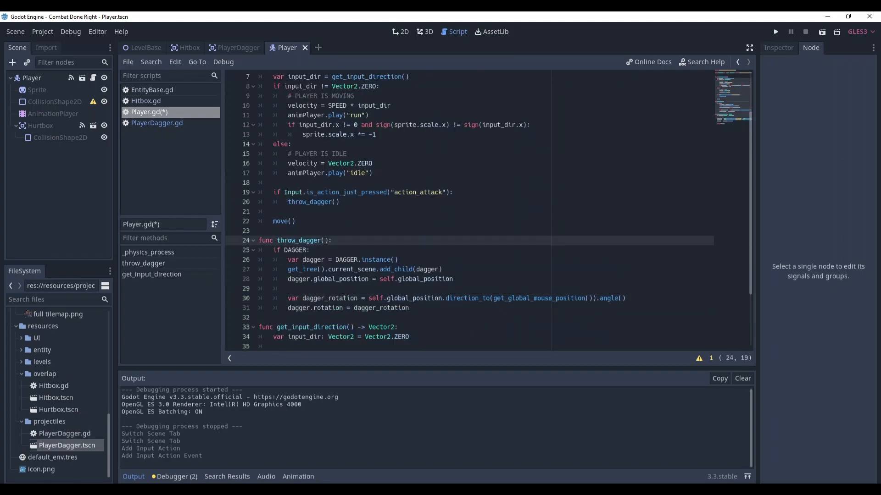
# Compute dagger_direction toward the mouse, pass it into throw_dagger(dagger_direction: Vector2), and test-run
pyautogui.click(323, 240)
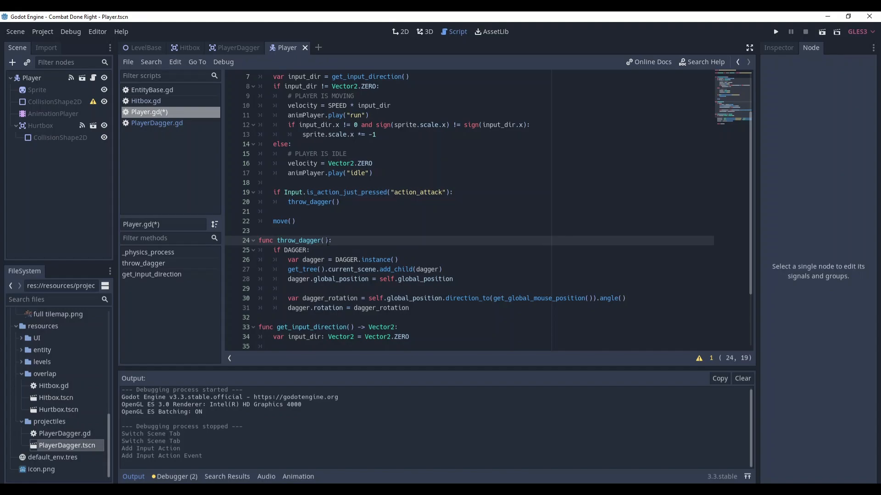
pyautogui.write('dagger_direction: Vector2')
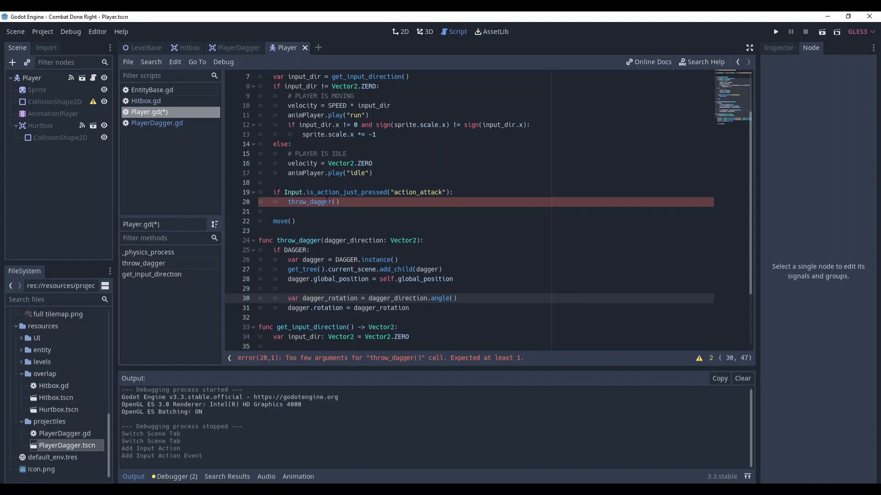
pyautogui.press('enter')
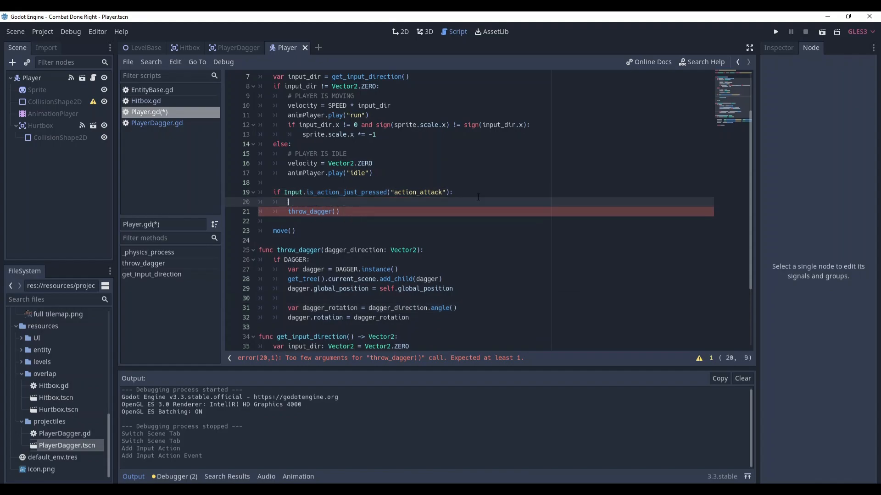
pyautogui.write('var dagger_direction = self.global_position.direction_to(get_global_mouse_position())')
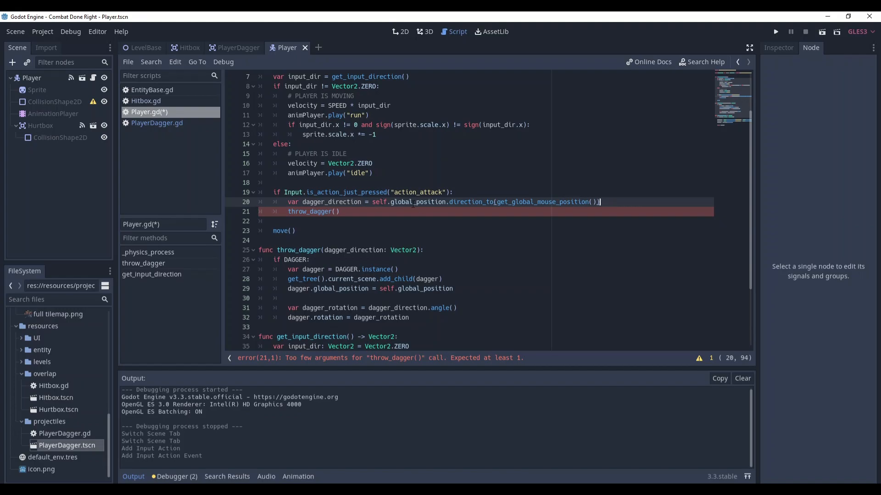
pyautogui.write('dagger_direction')
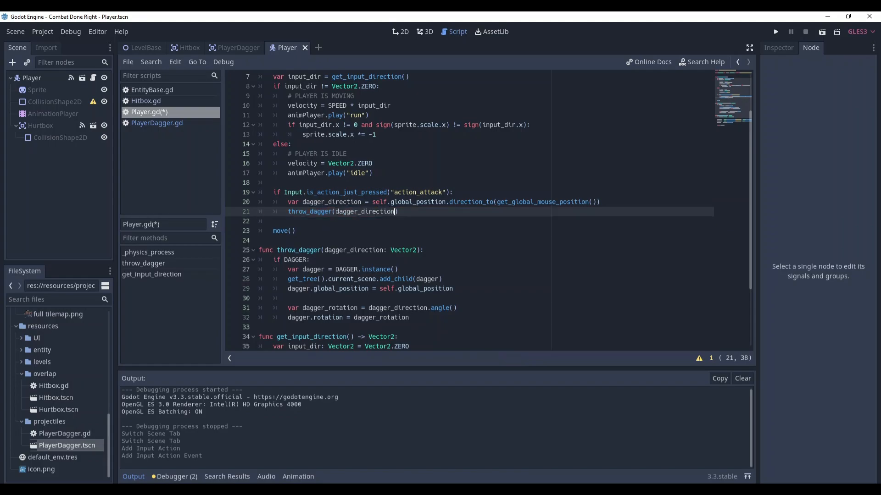
pyautogui.click(774, 31)
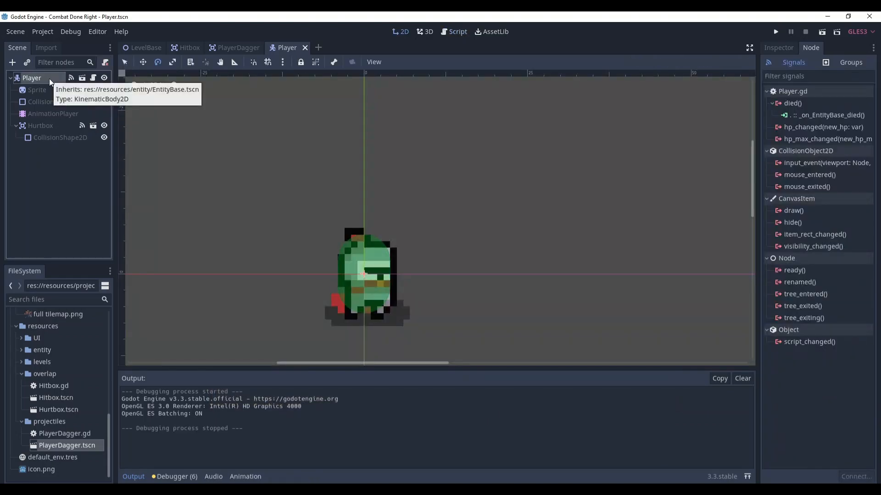
# Add a Timer child 'AttackTimer' under Player, set One Shot on and Wait Time 0.2
pyautogui.rightClick(31, 77)
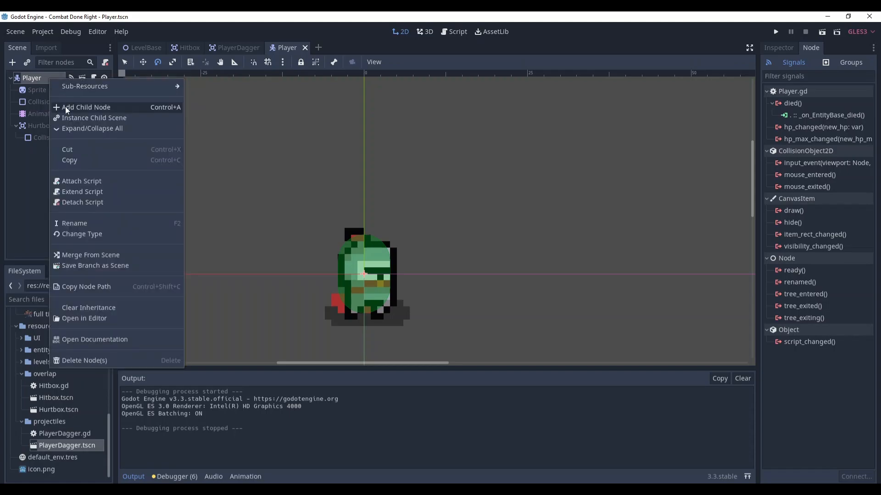
pyautogui.click(86, 106)
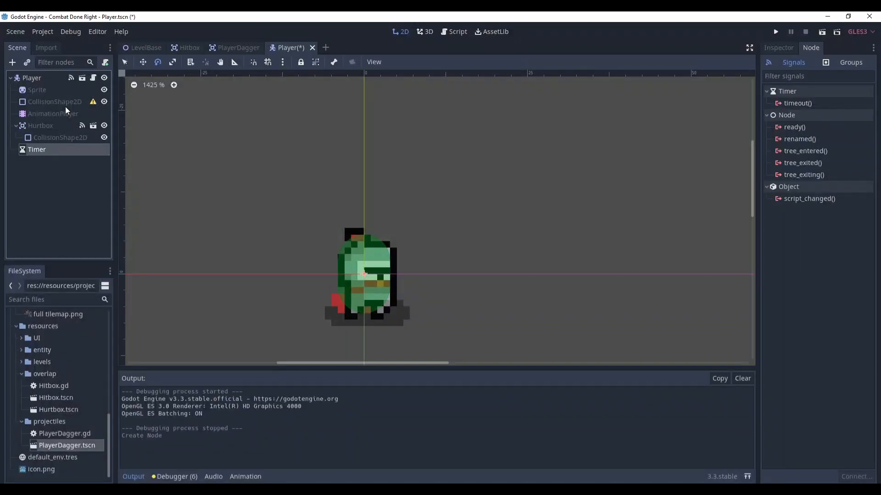
pyautogui.write('AttackTimer')
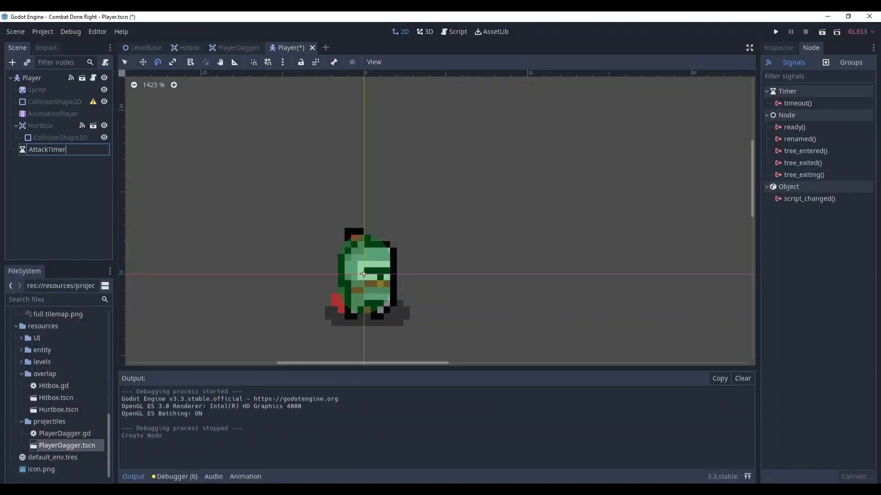
pyautogui.click(824, 144)
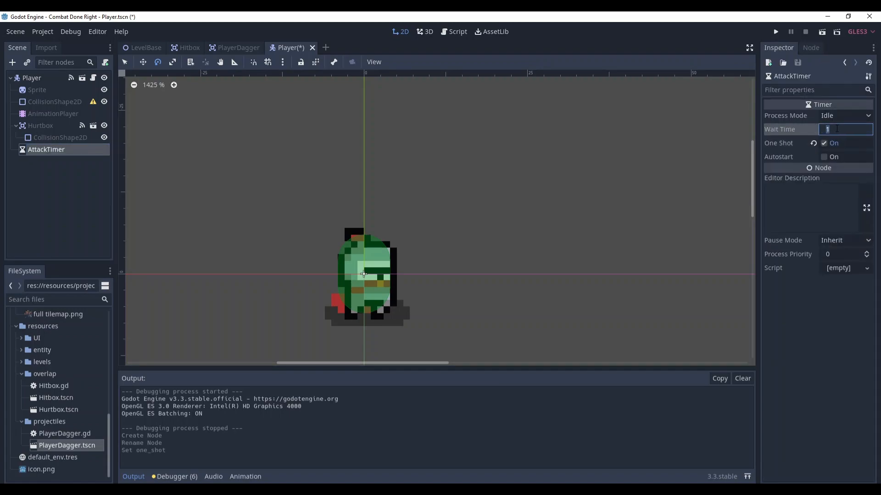
pyautogui.write('0.2')
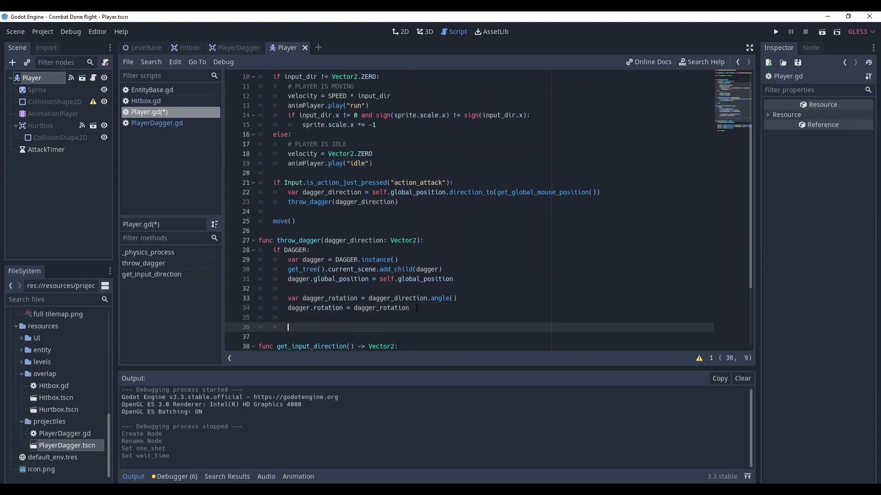
# Gate the throw on attackTimer.is_stopped(), call attackTimer.start() after throwing, and run the game
pyautogui.write('attackTimer.start()')
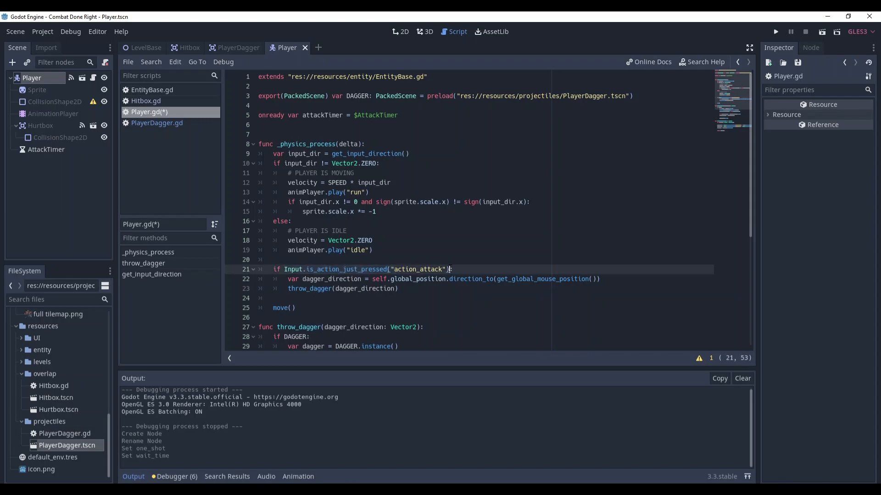
pyautogui.write('and attackTimer.is_stopped()')
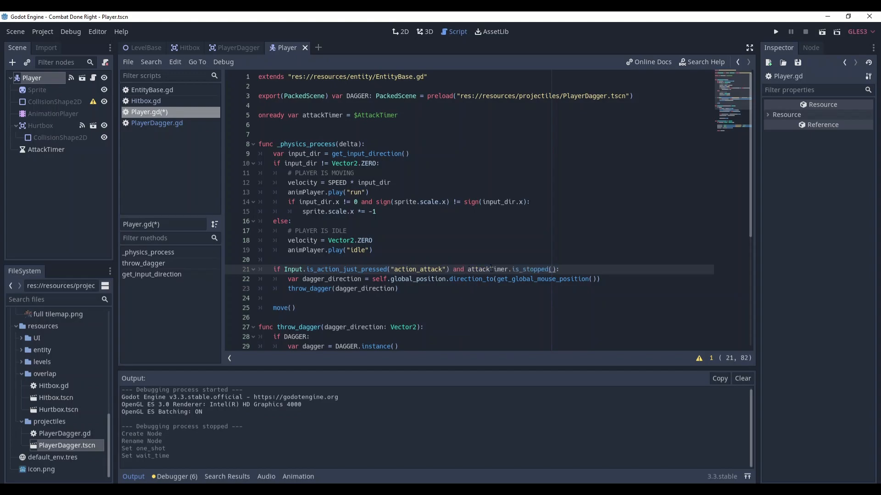
pyautogui.scroll(-3)
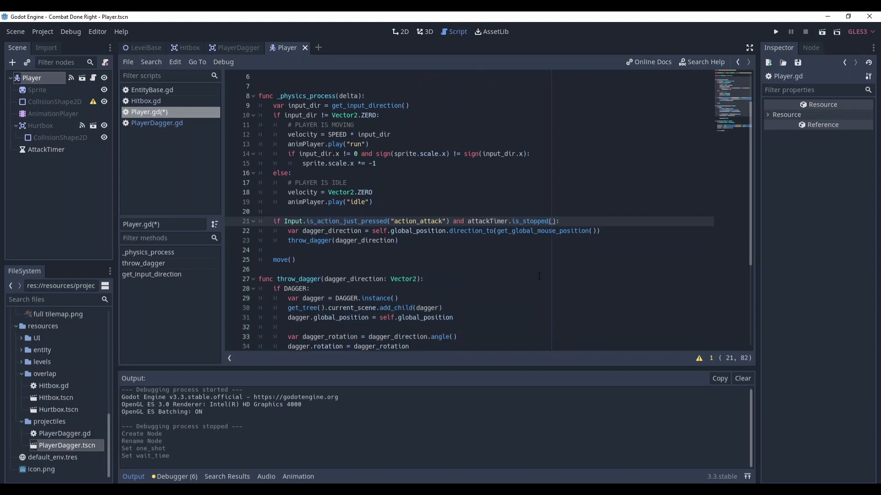
pyautogui.scroll(-3)
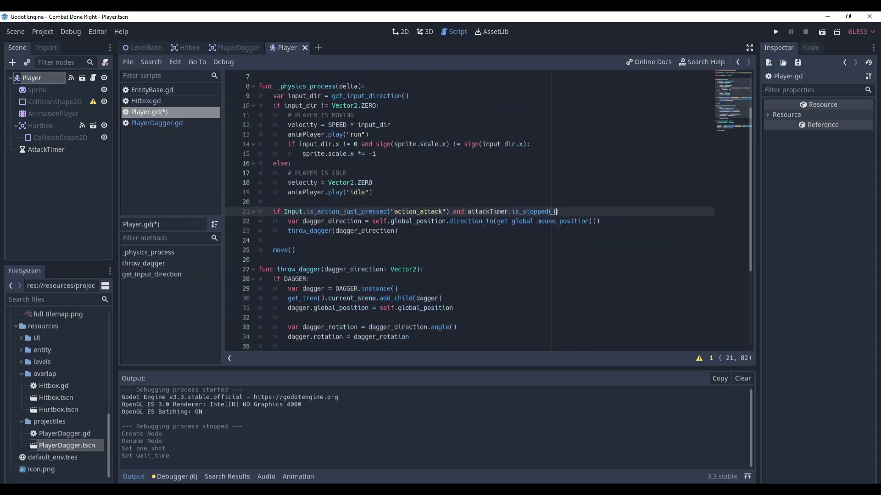
pyautogui.click(46, 148)
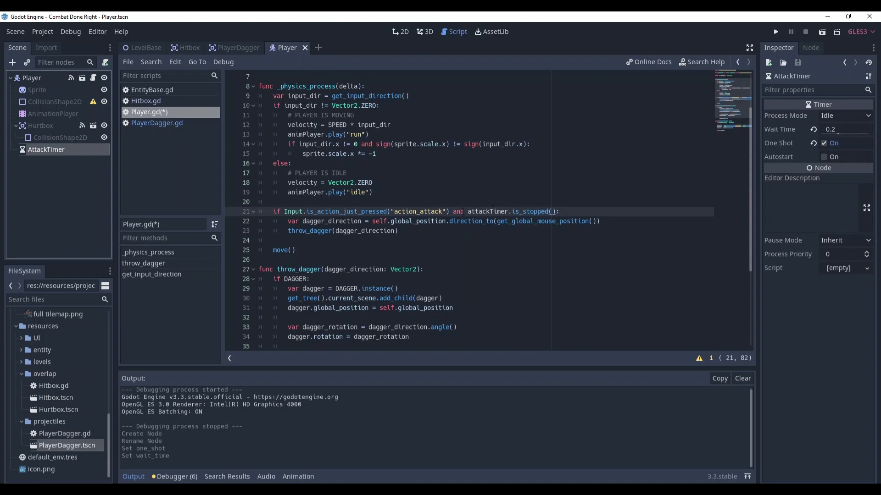
pyautogui.click(774, 31)
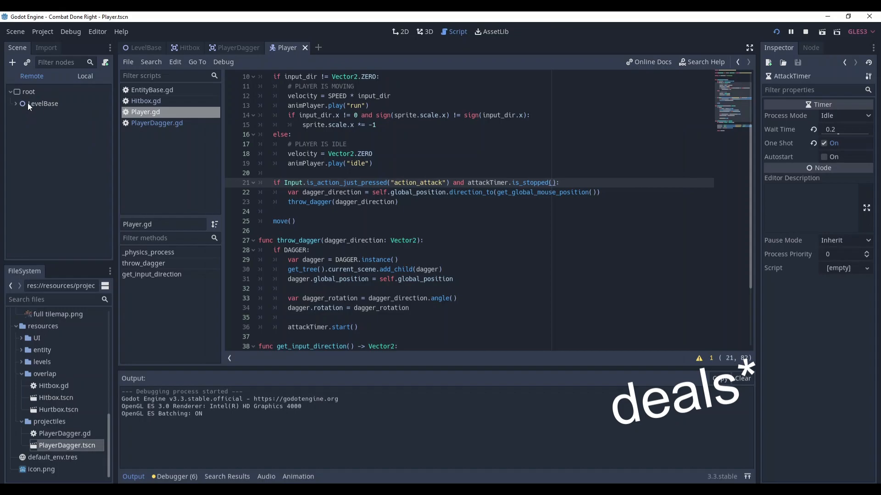
# Stop the game and bring up EnemyBase's EntityBase.gd with receive_damage visible
pyautogui.click(52, 127)
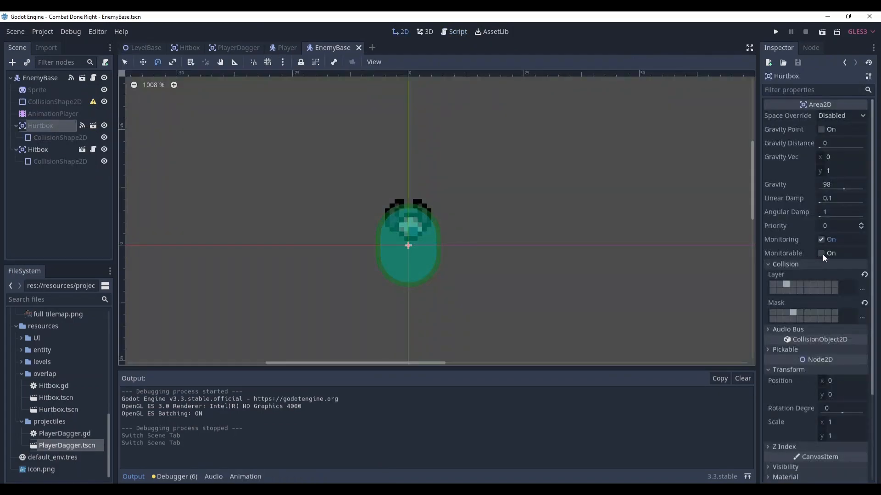
pyautogui.click(821, 253)
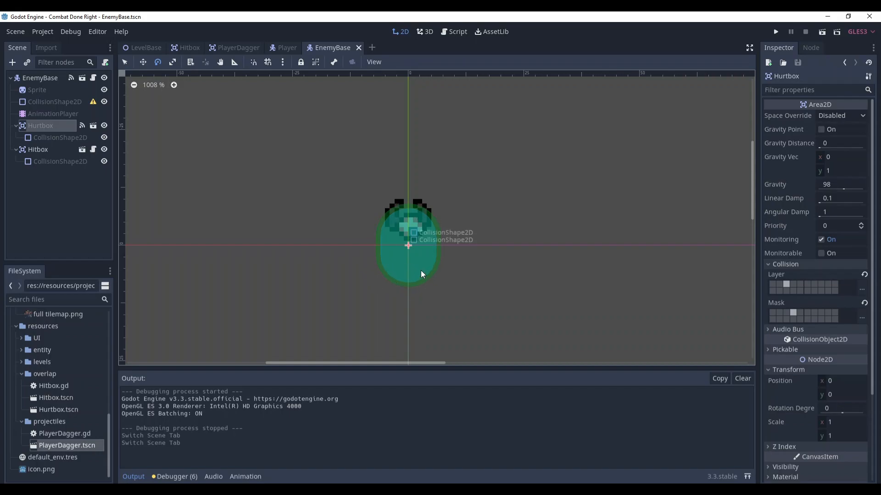
pyautogui.moveTo(96, 90)
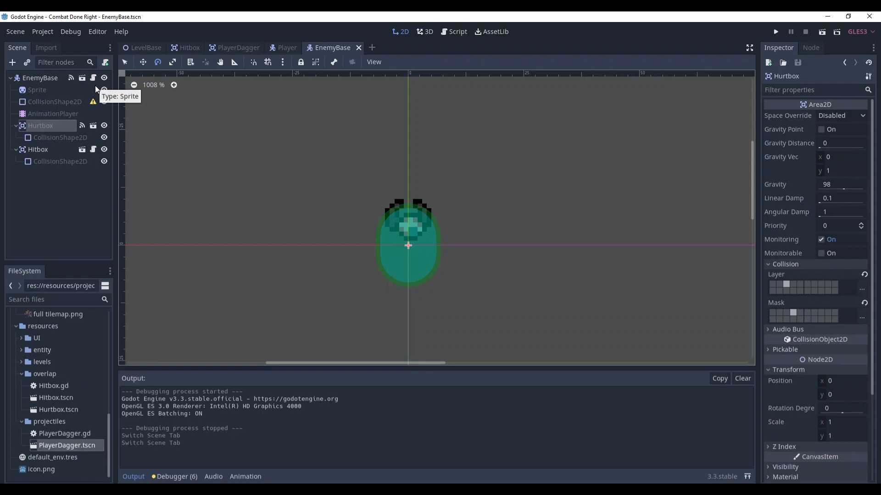
pyautogui.click(457, 31)
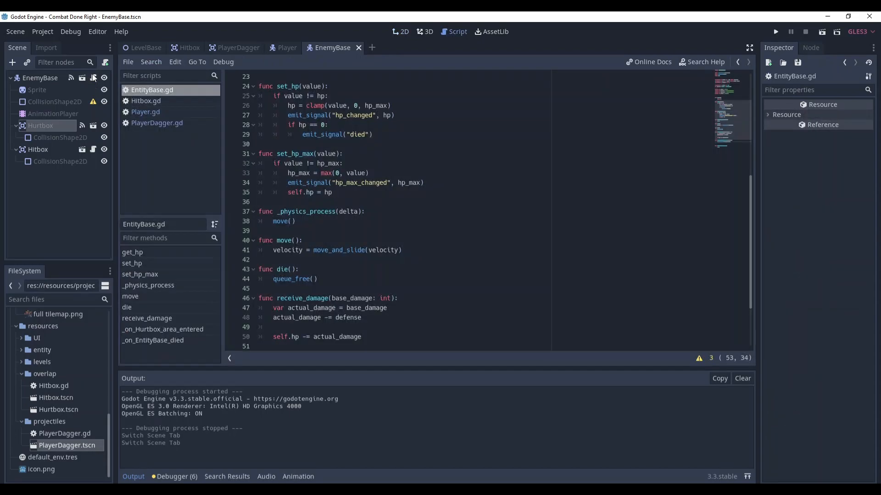
pyautogui.moveTo(164, 99)
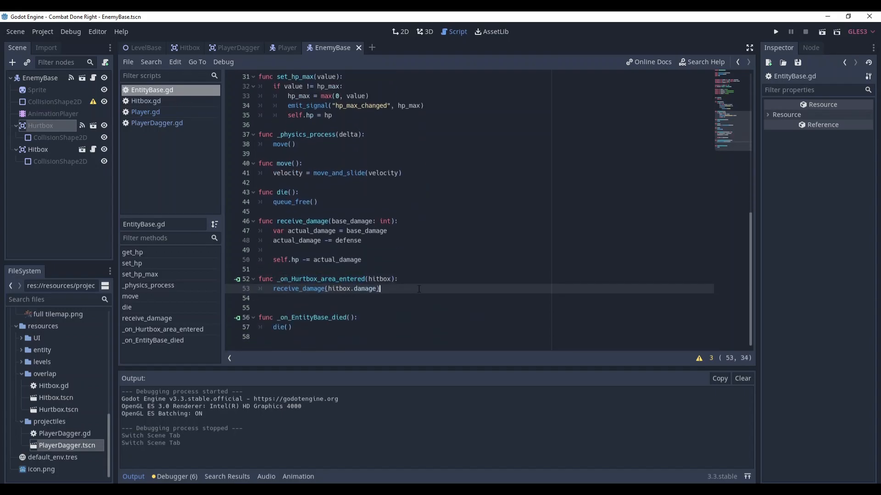
# Add 'if hitbox.is_in_group("Projectile"): hitbox.destroy()' to the hurtbox handler and run the game
pyautogui.press('enter')
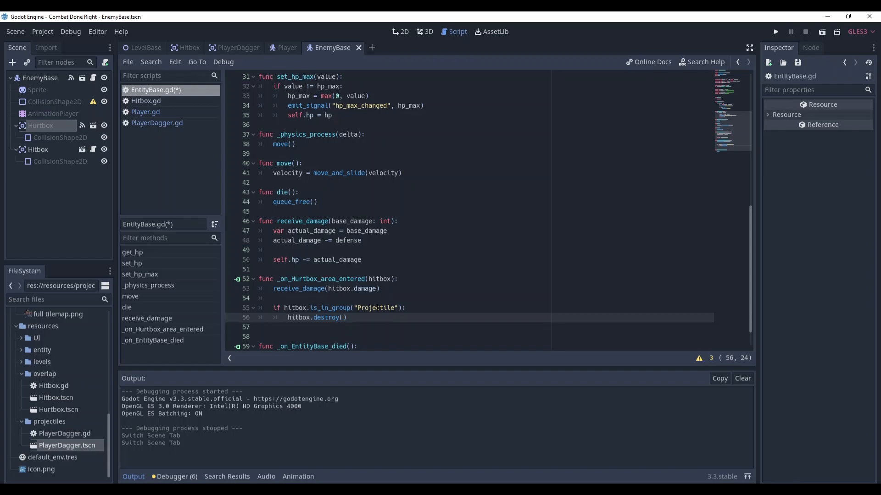
pyautogui.click(774, 31)
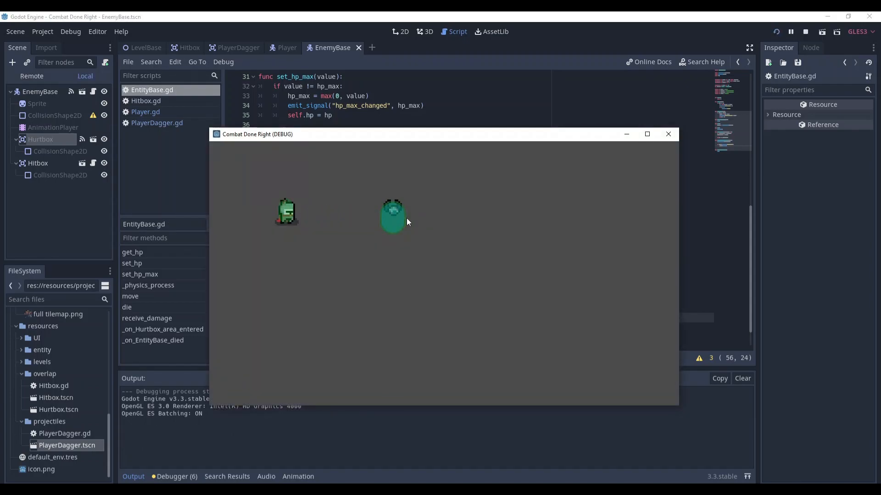